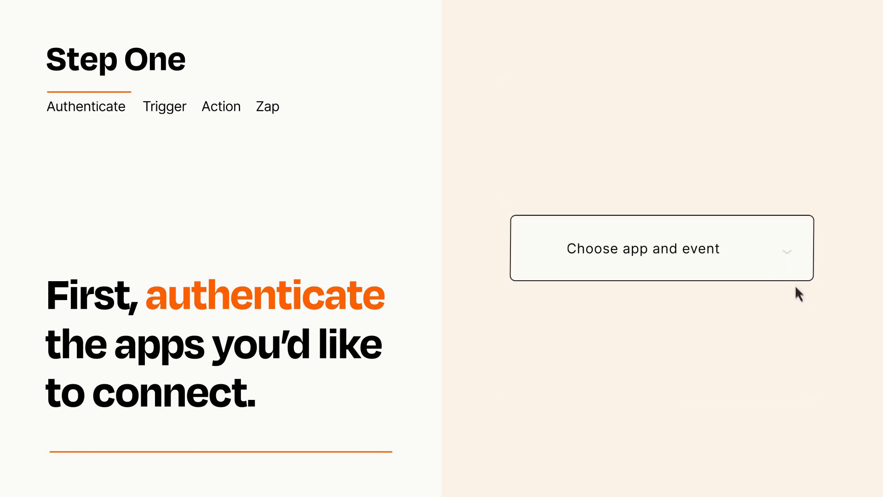
# - Choose the New Task event as the Zap's trigger from the app and event list
pyautogui.click(661, 248)
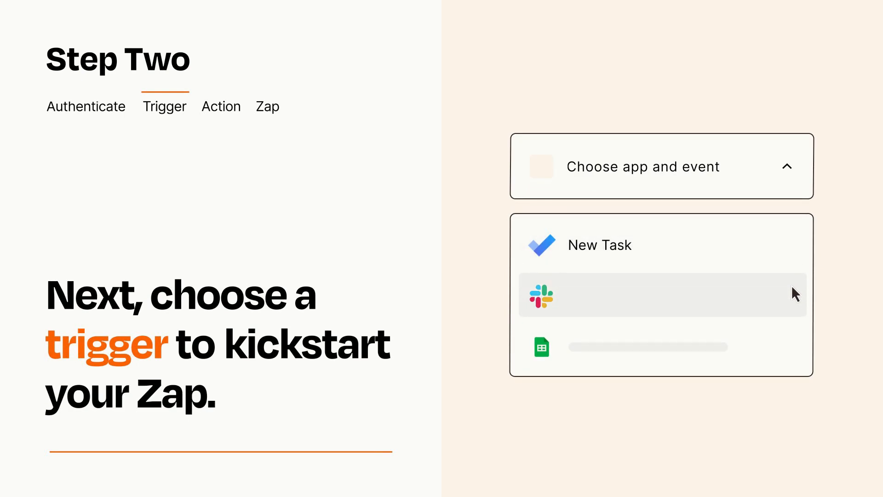
pyautogui.moveTo(796, 351)
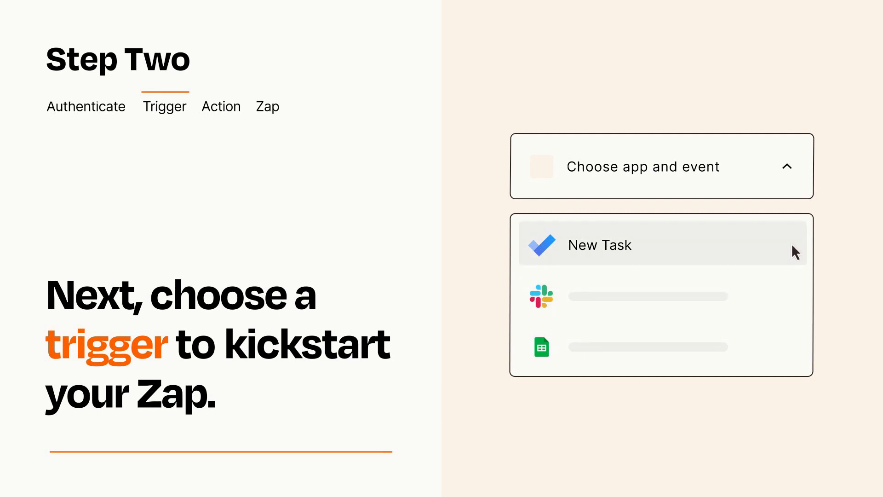
pyautogui.moveTo(796, 254)
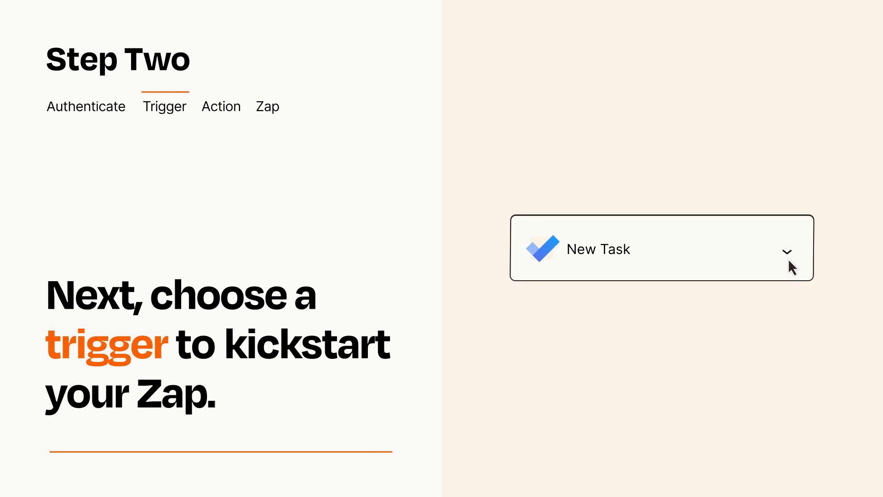
pyautogui.moveTo(800, 261)
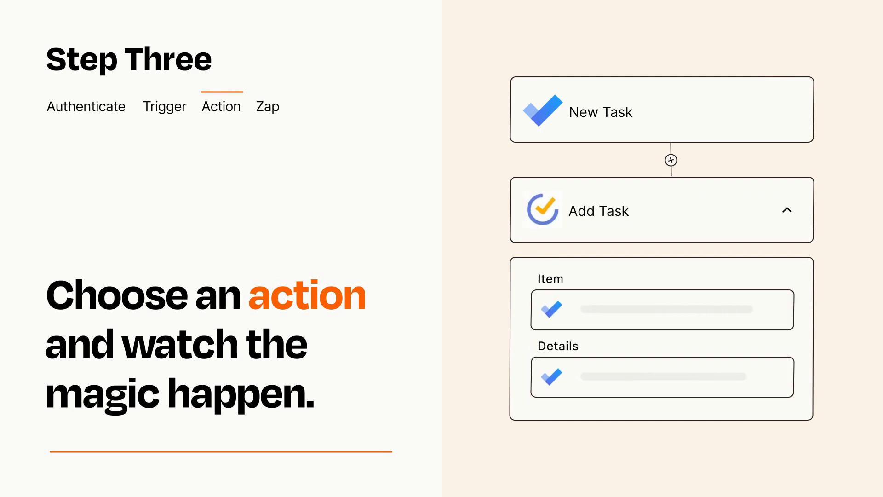
# - Add an Add Task action with Item and Details mapped from the New Task trigger
pyautogui.click(788, 210)
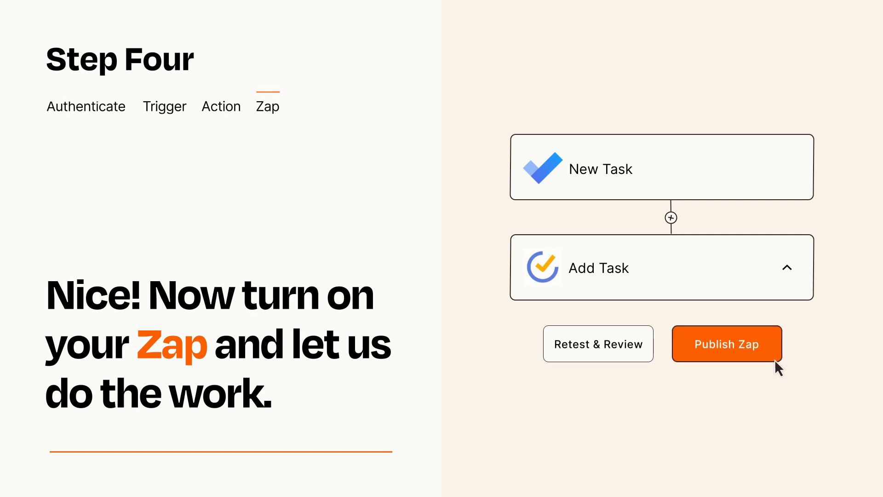
# - Publish the finished New Task to Add Task Zap
pyautogui.click(727, 344)
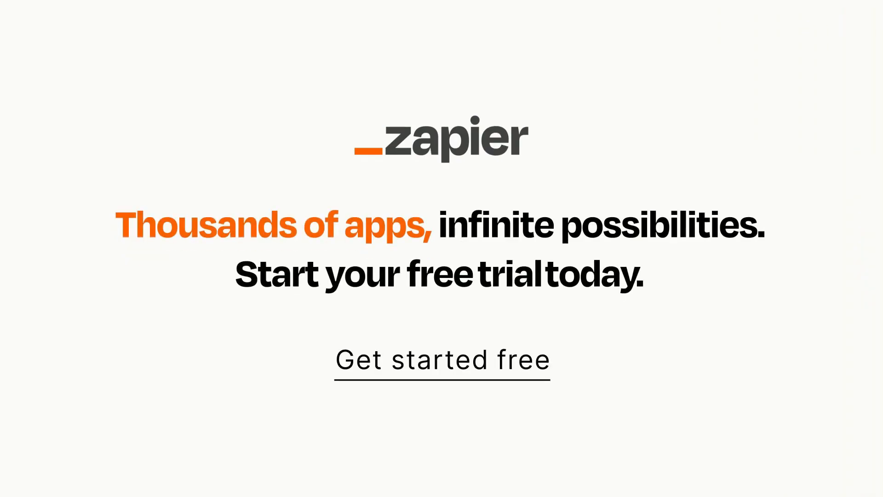
pyautogui.moveTo(429, 268)
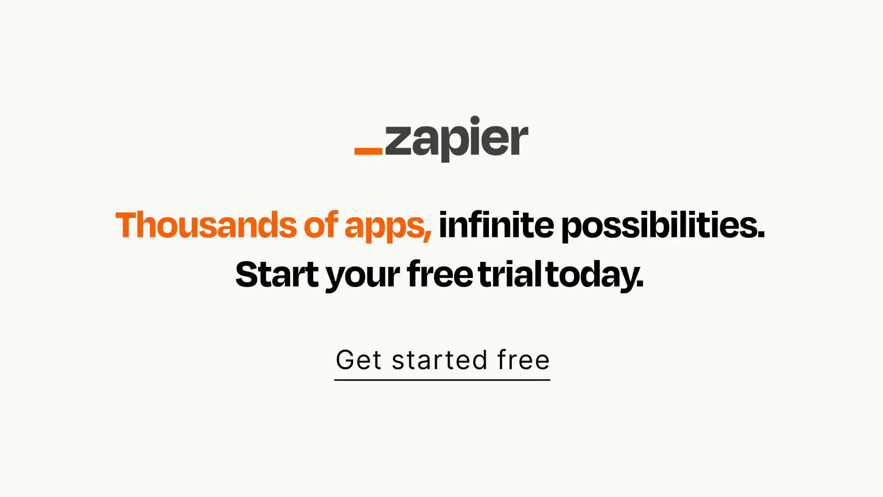